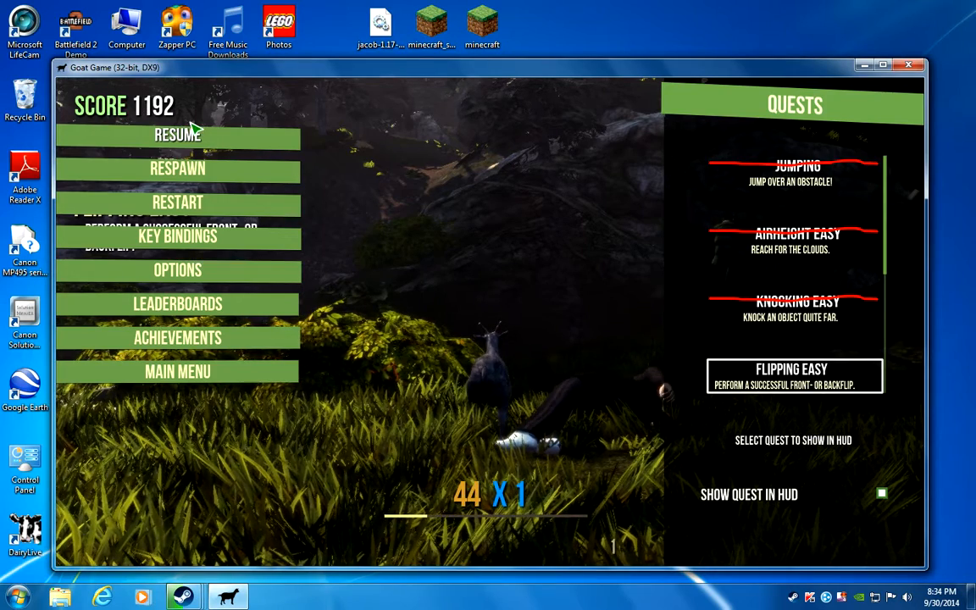
Step: Resume from the pause menu, returning to play with 'Flipping Easy' on the HUD
click(177, 134)
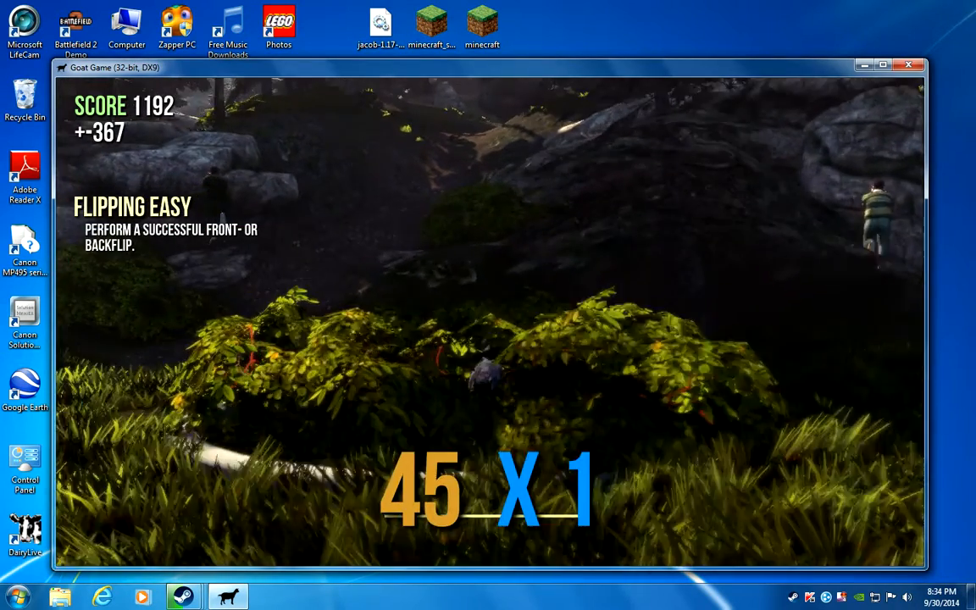